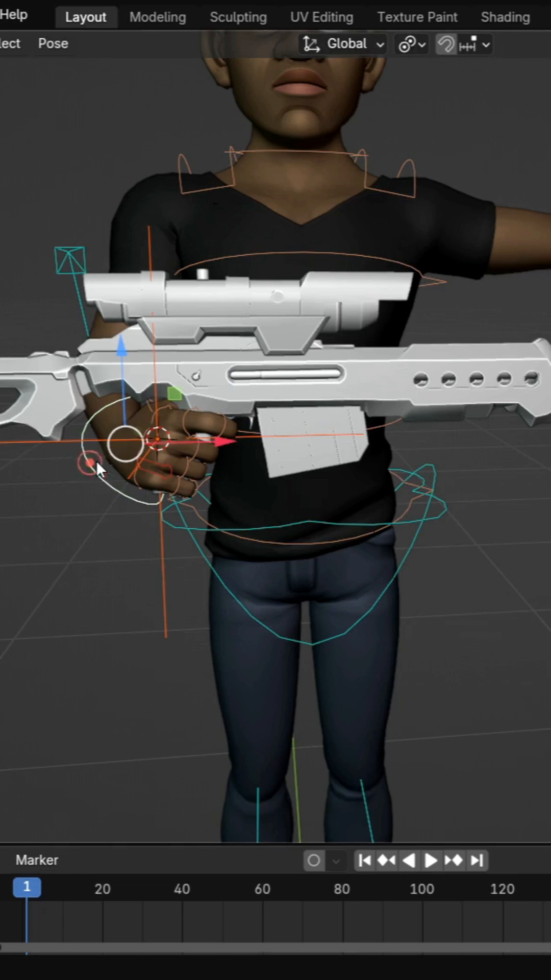
{"action": "mouse_move", "coordinate": [200, 556]}
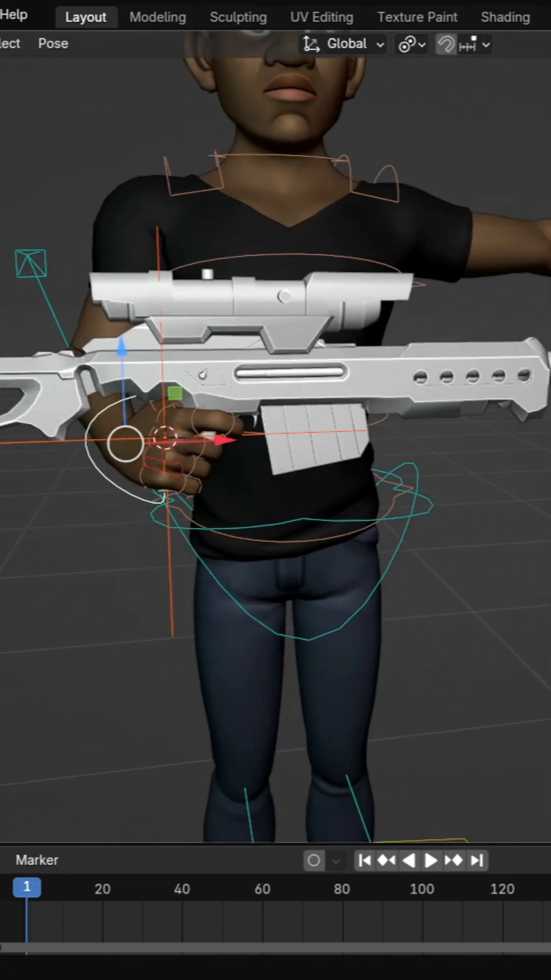
- Parent the rifle to the right-hand empty using Object (Keep Transform)
{"action": "key", "text": "ctrl+p"}
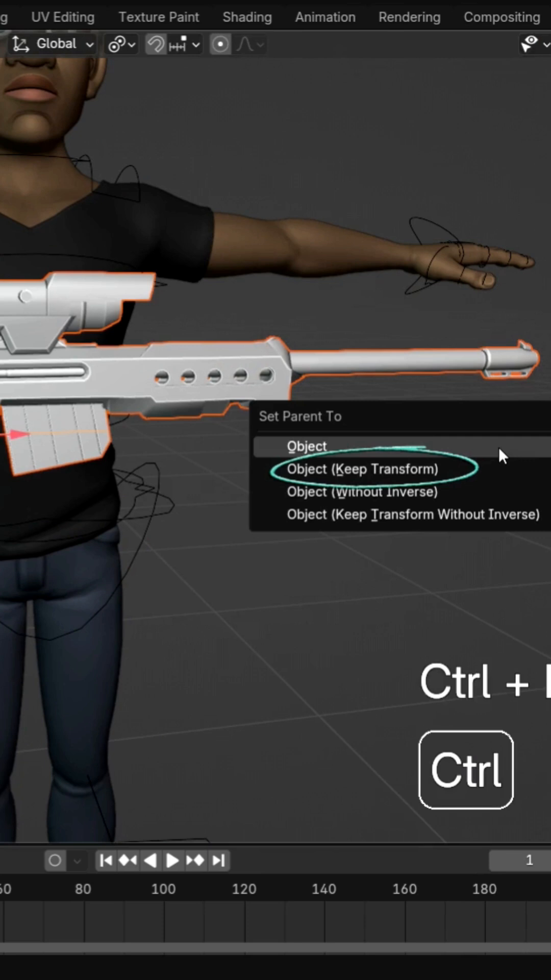
{"action": "left_click", "coordinate": [360, 470]}
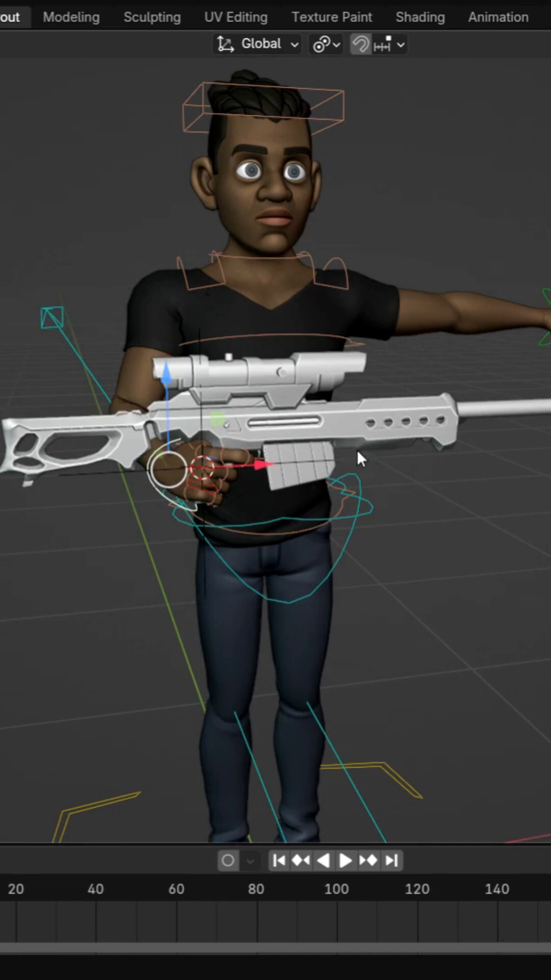
- Select the left hand IK control in Pose Mode to prepare its constraint
{"action": "key", "text": "shift+a"}
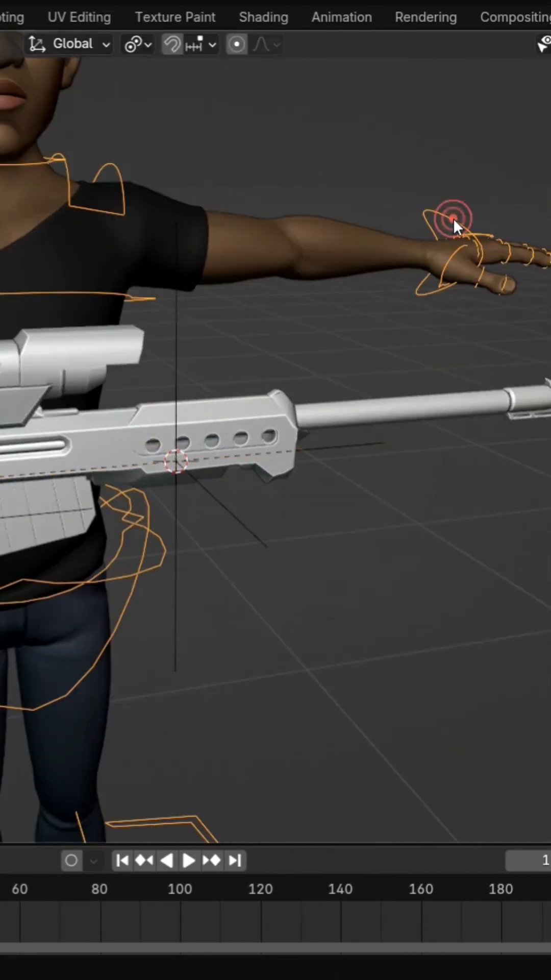
{"action": "left_click", "coordinate": [450, 219]}
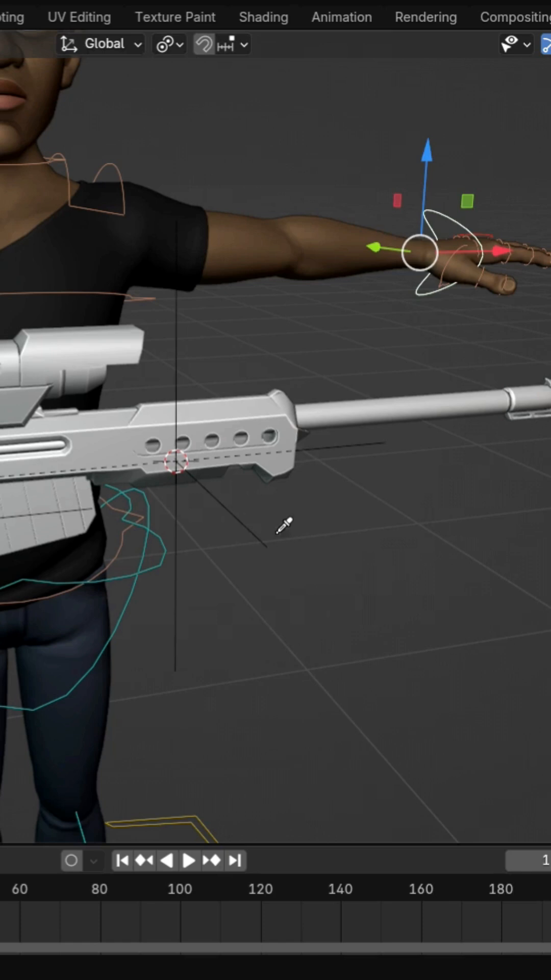